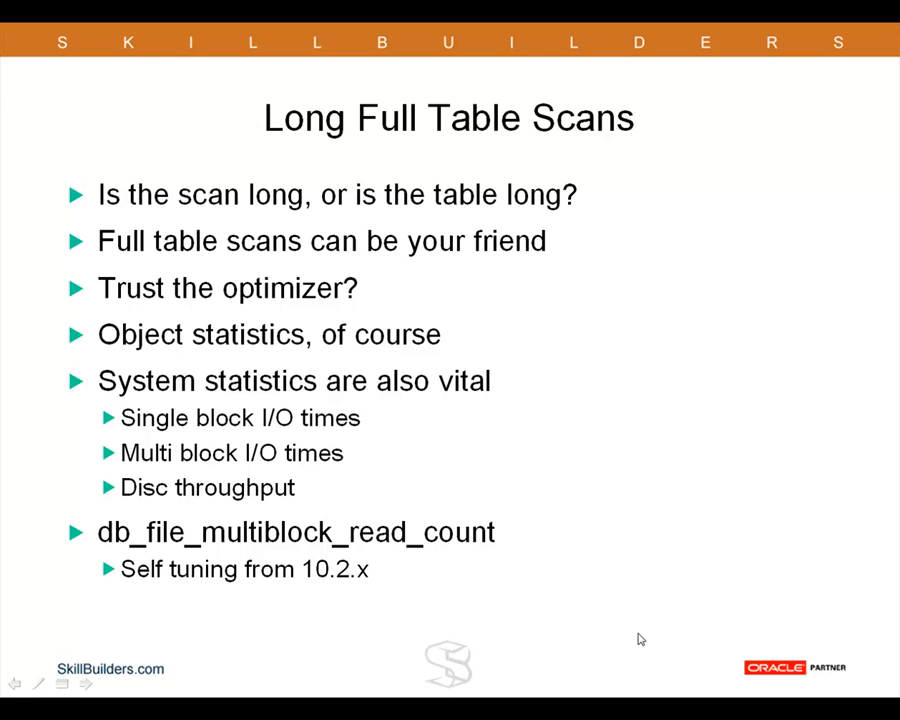
mouse_move(592, 668)
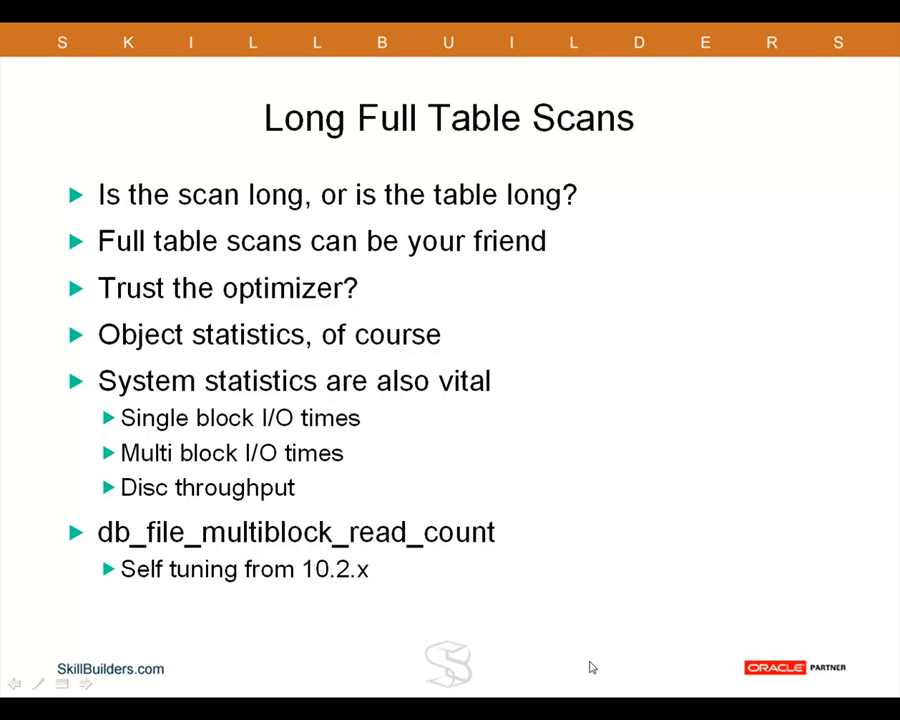
mouse_move(450, 510)
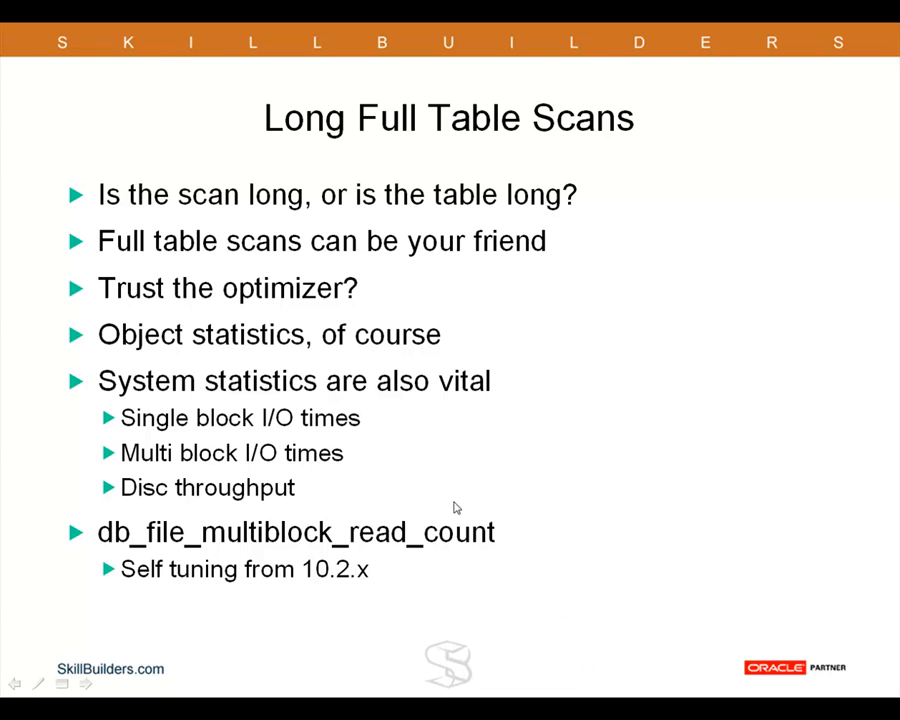
mouse_move(448, 504)
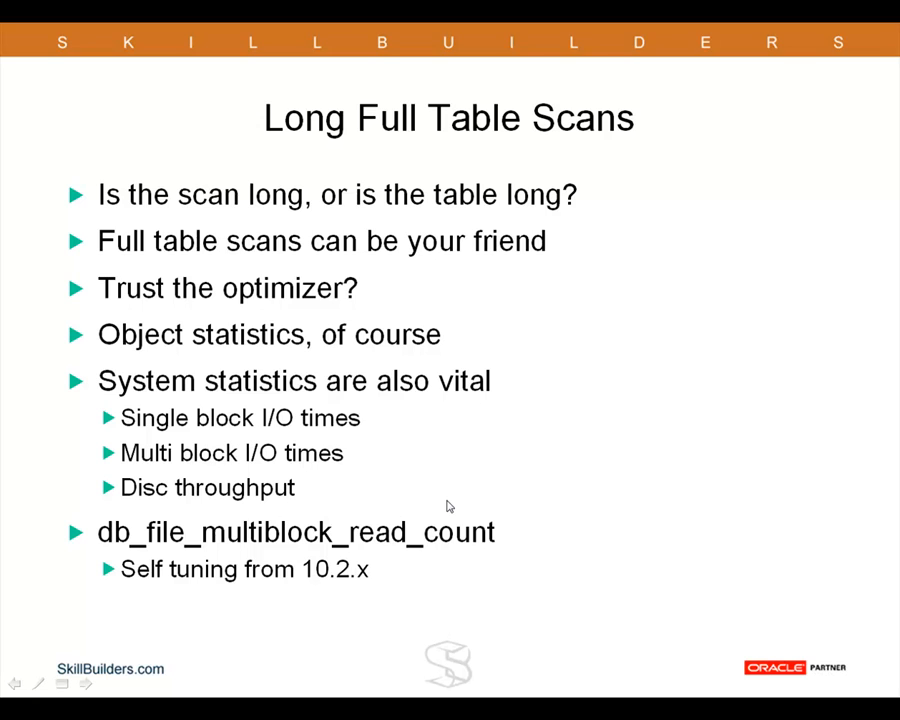
mouse_move(564, 296)
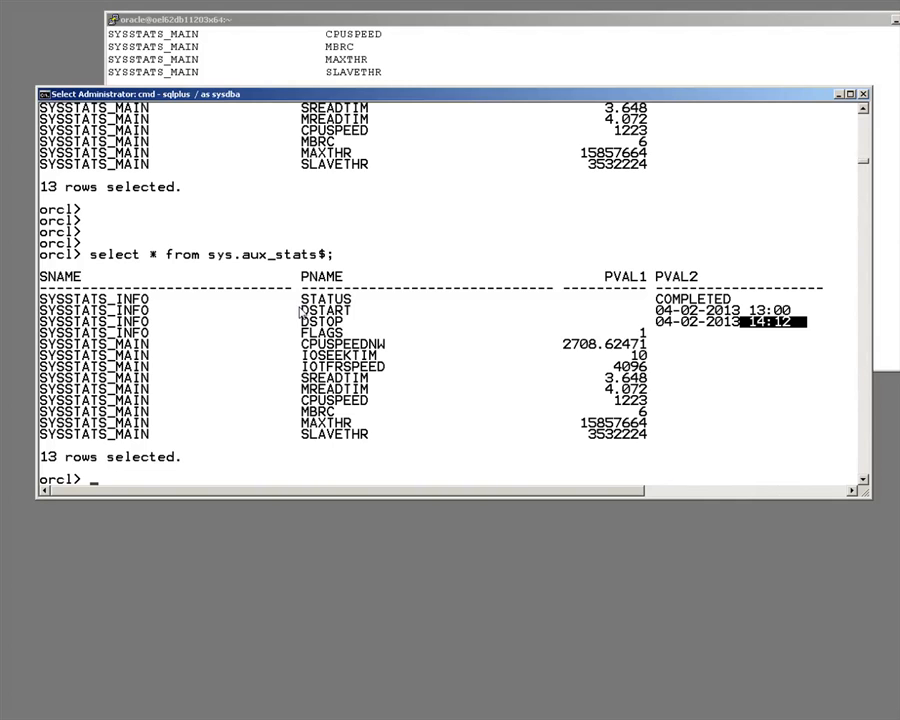
mouse_move(284, 312)
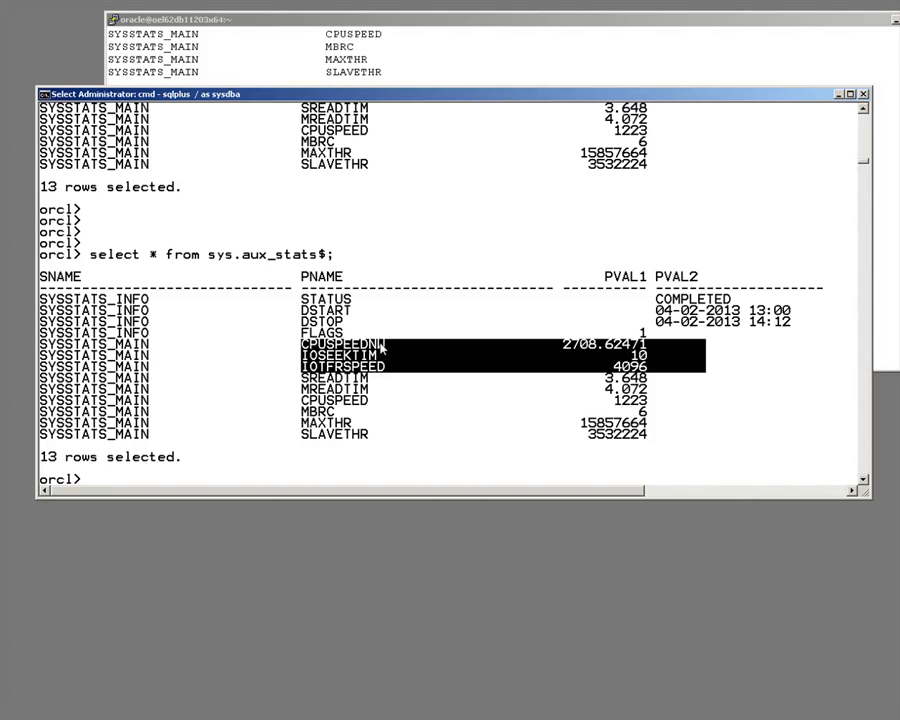
mouse_move(310, 370)
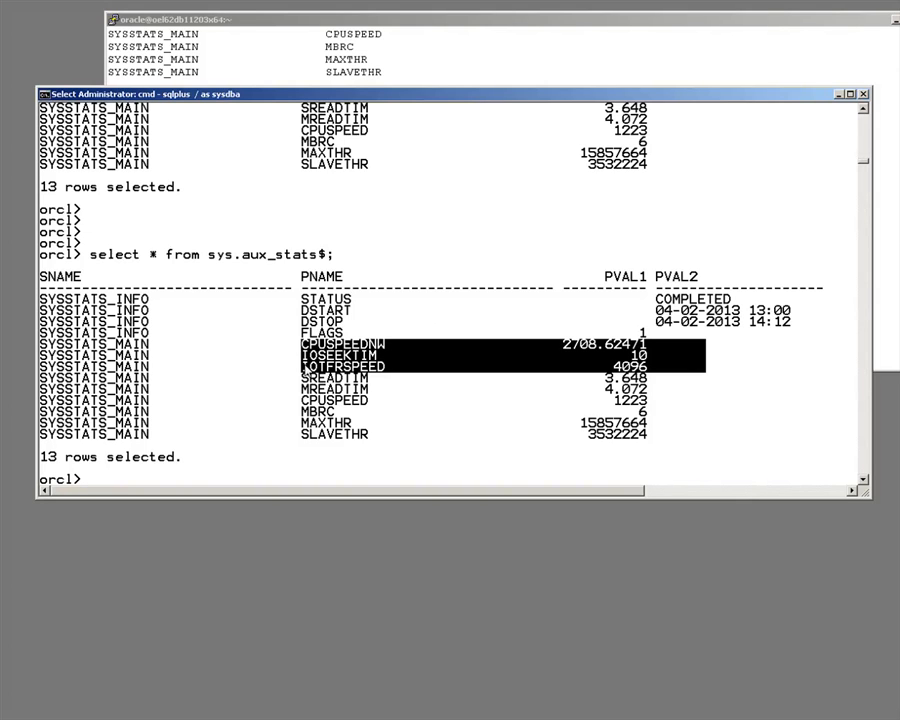
mouse_move(320, 368)
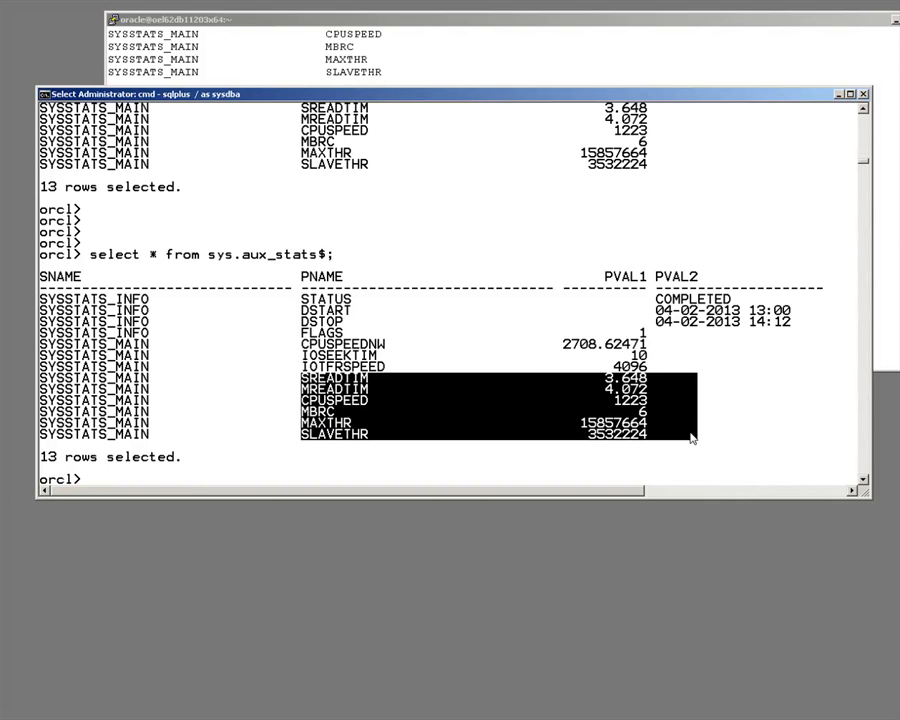
- Highlight the SREADTIM through SLAVETHR workload values, then emphasise MAXTHR 15857664
click(690, 424)
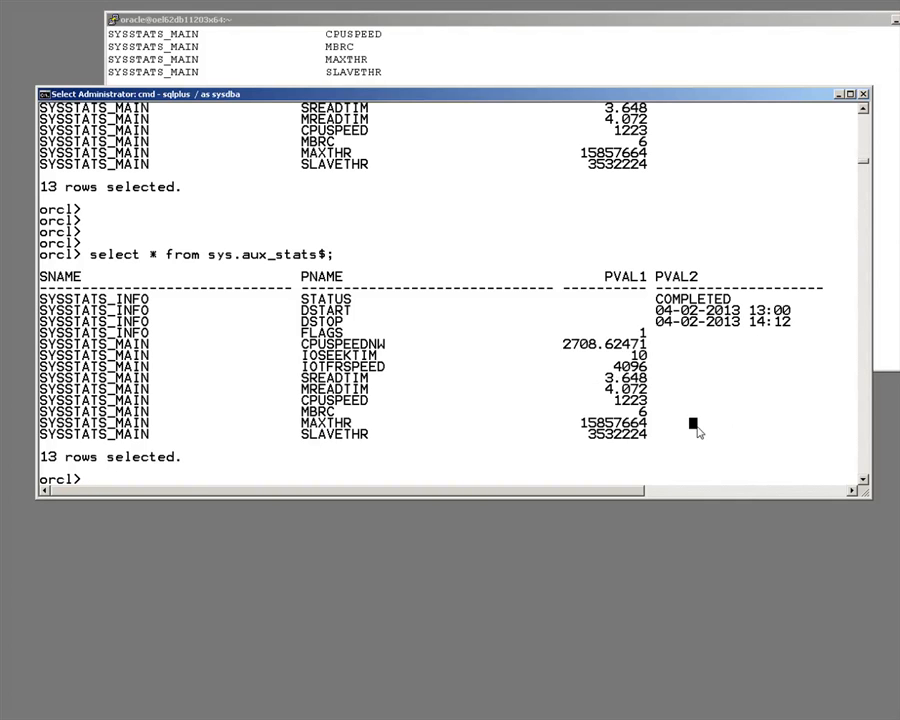
drag(300, 368, 730, 432)
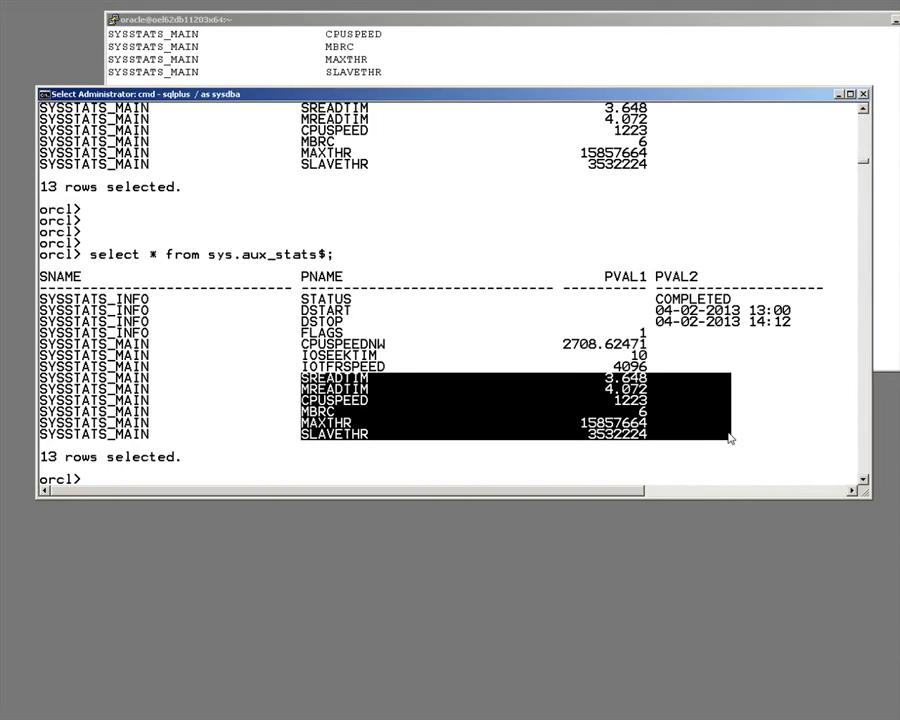
mouse_move(728, 434)
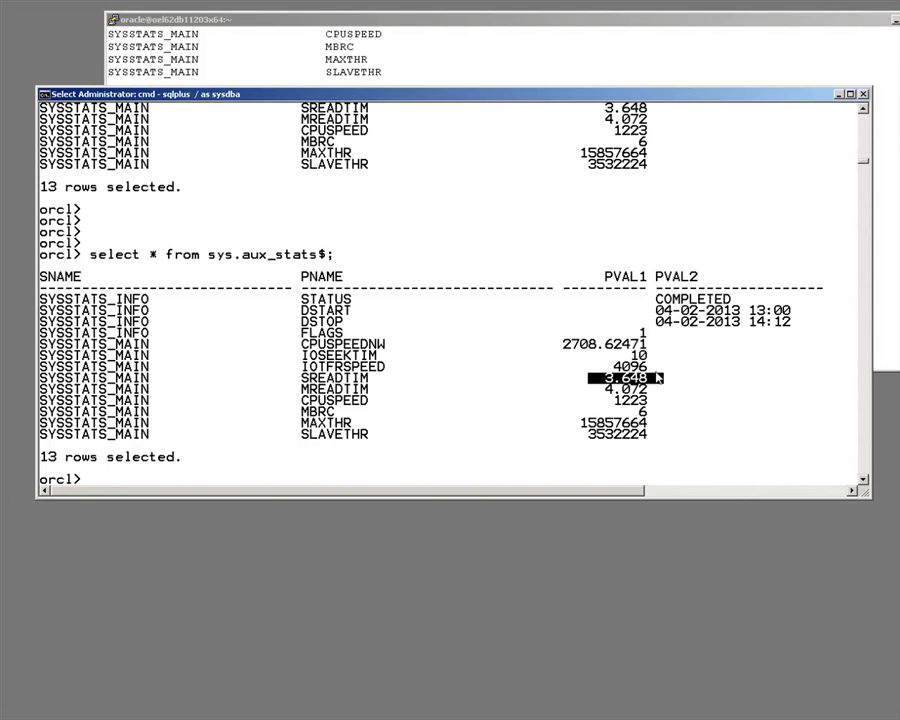
mouse_move(296, 396)
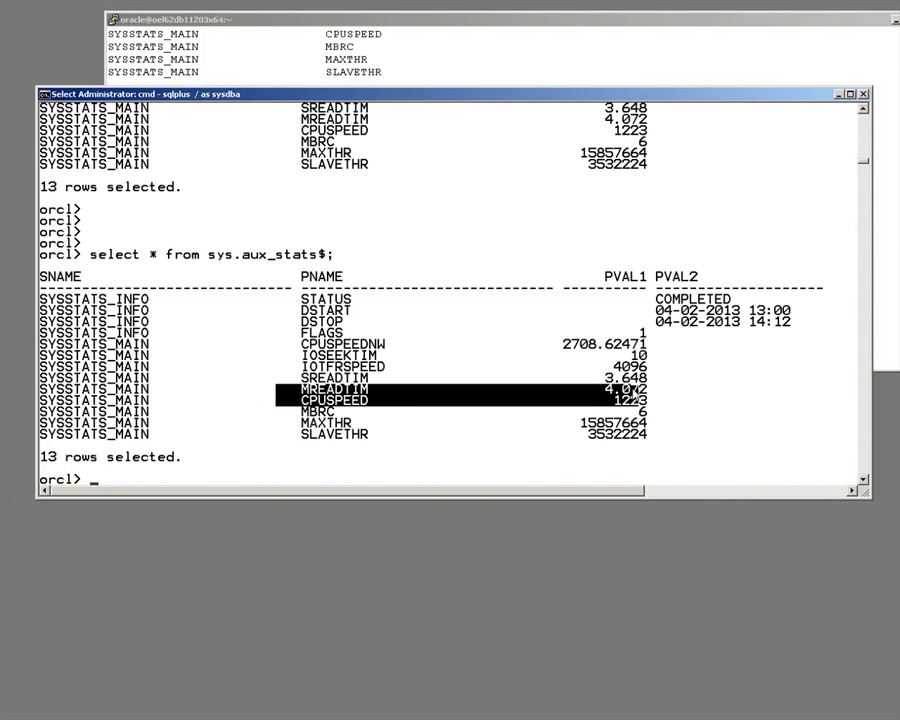
click(664, 404)
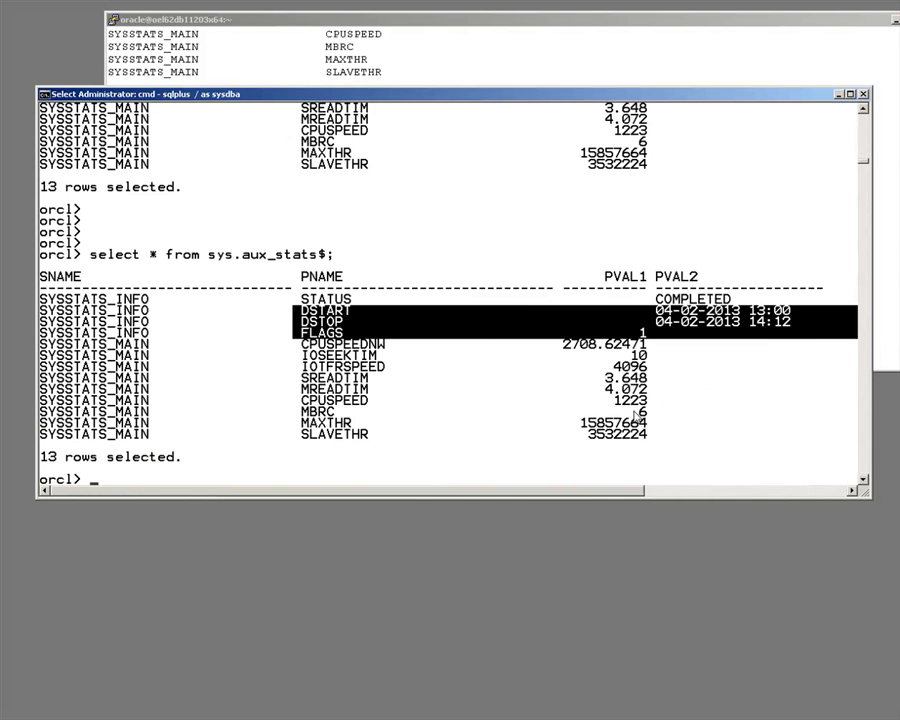
mouse_move(404, 456)
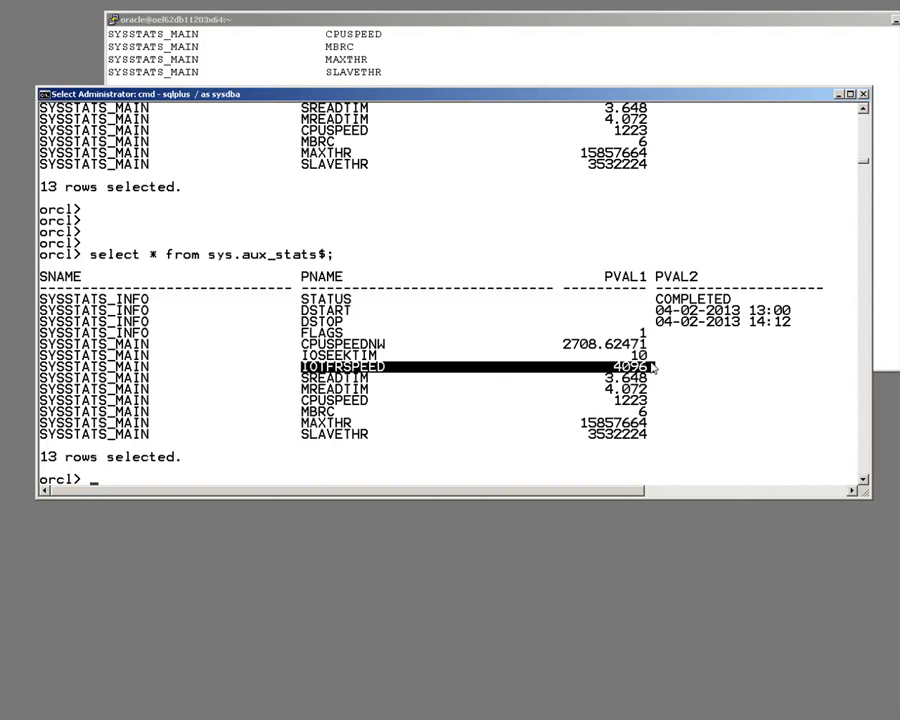
mouse_move(656, 370)
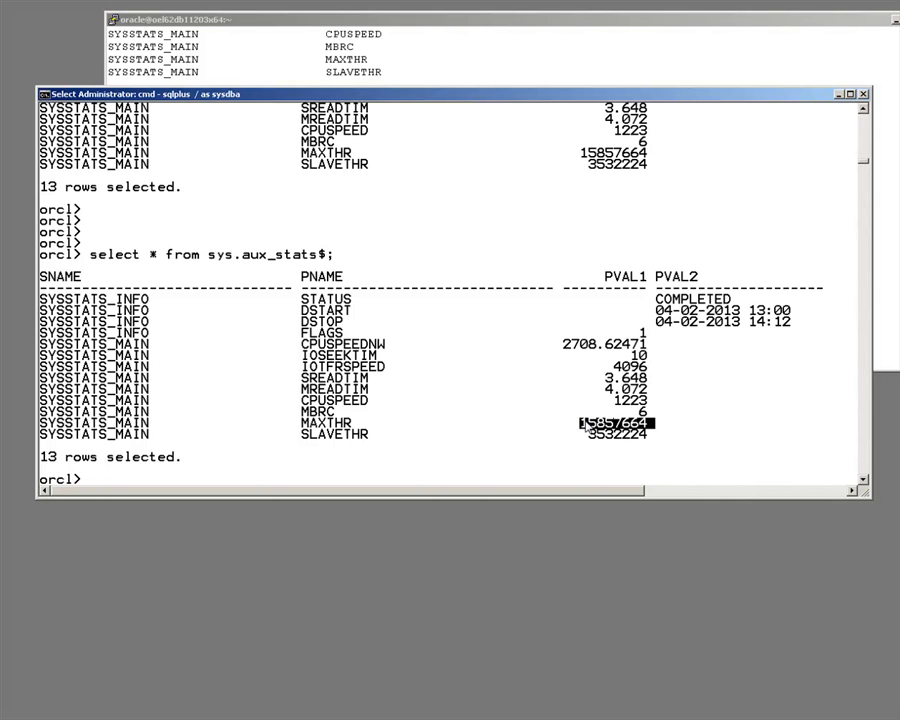
mouse_move(624, 440)
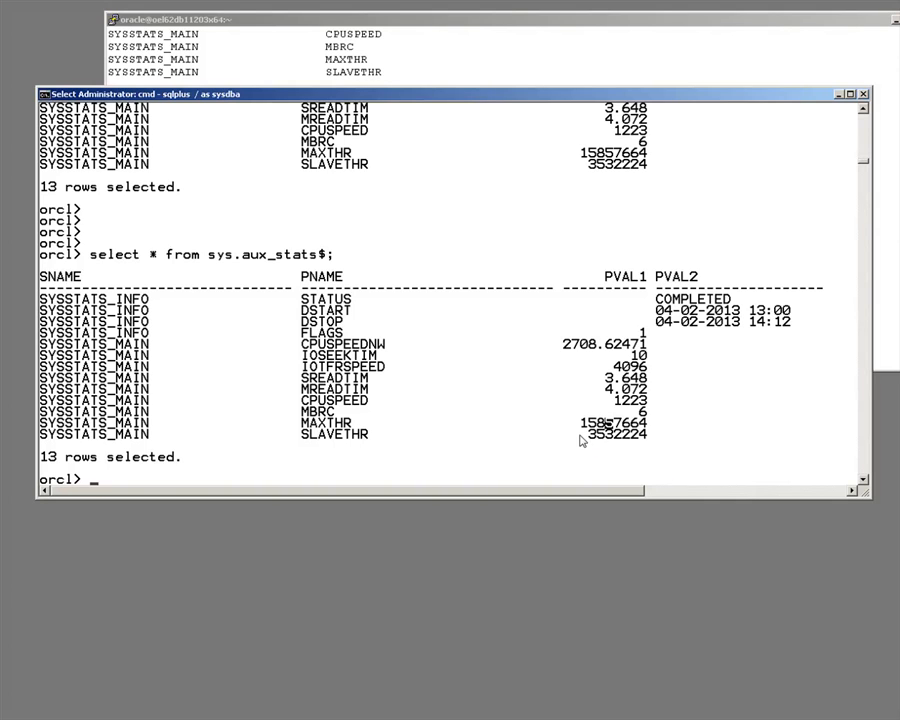
double_click(608, 420)
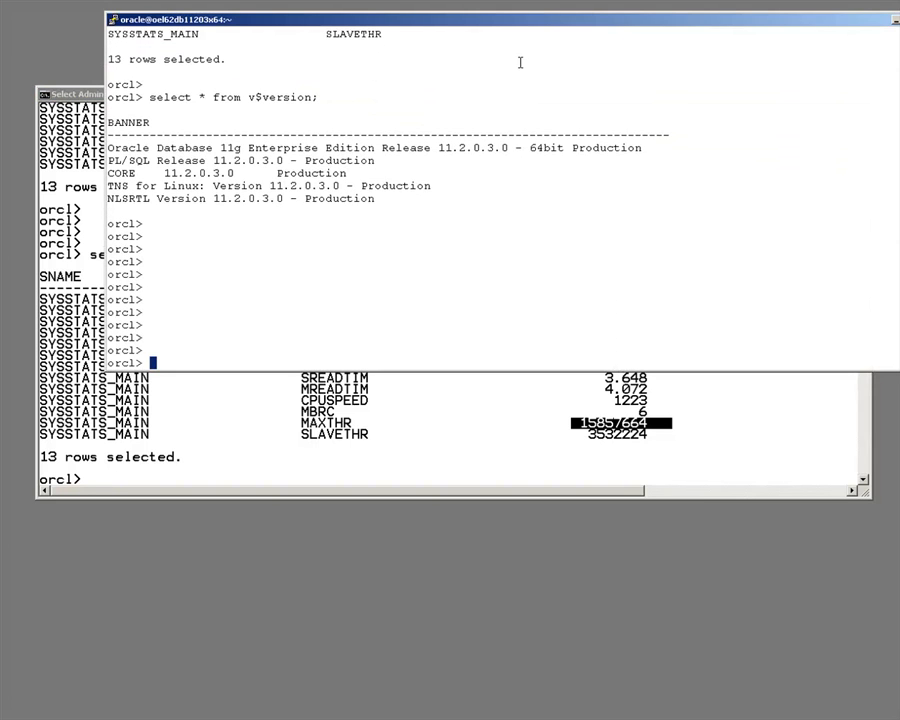
- Mark the 11.2.0.3.0 release number, then query sys.aux_stats$ showing empty workload values
double_click(250, 160)
text(select * from sys.au)
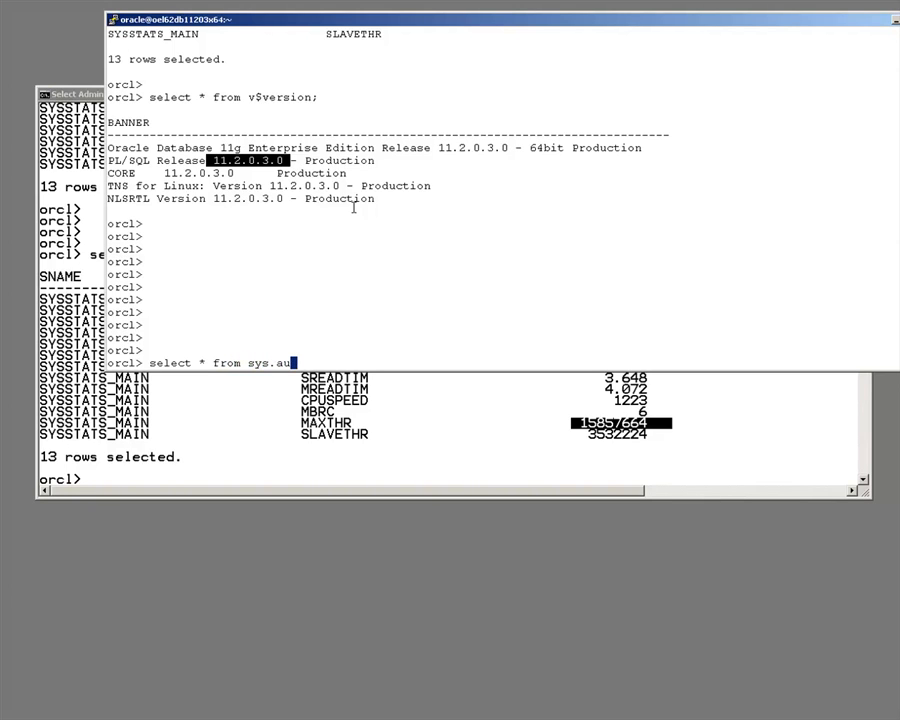
text(_stats$;)
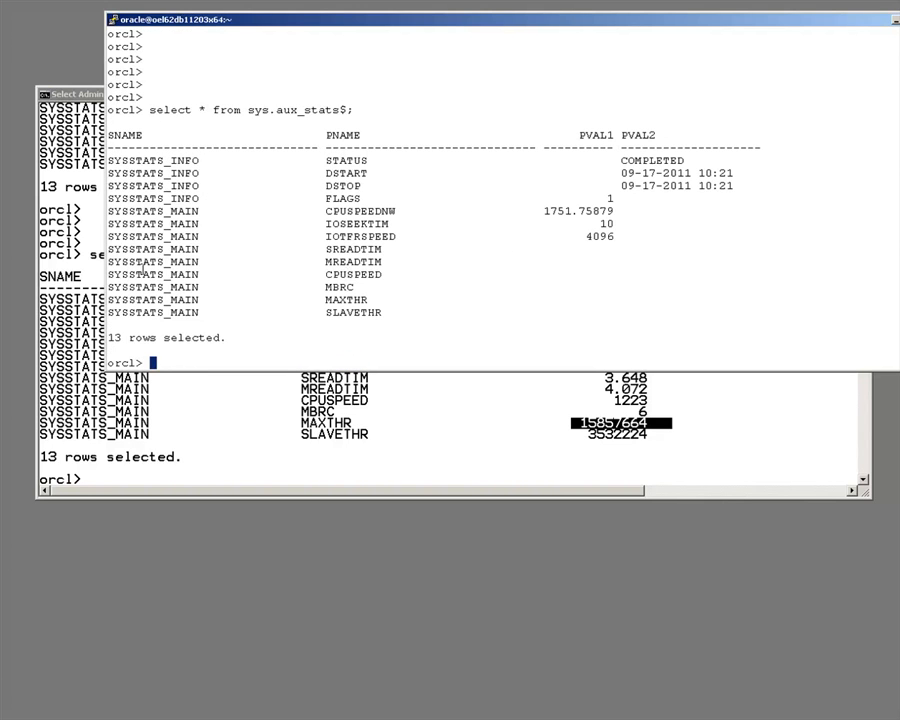
drag(110, 248, 690, 316)
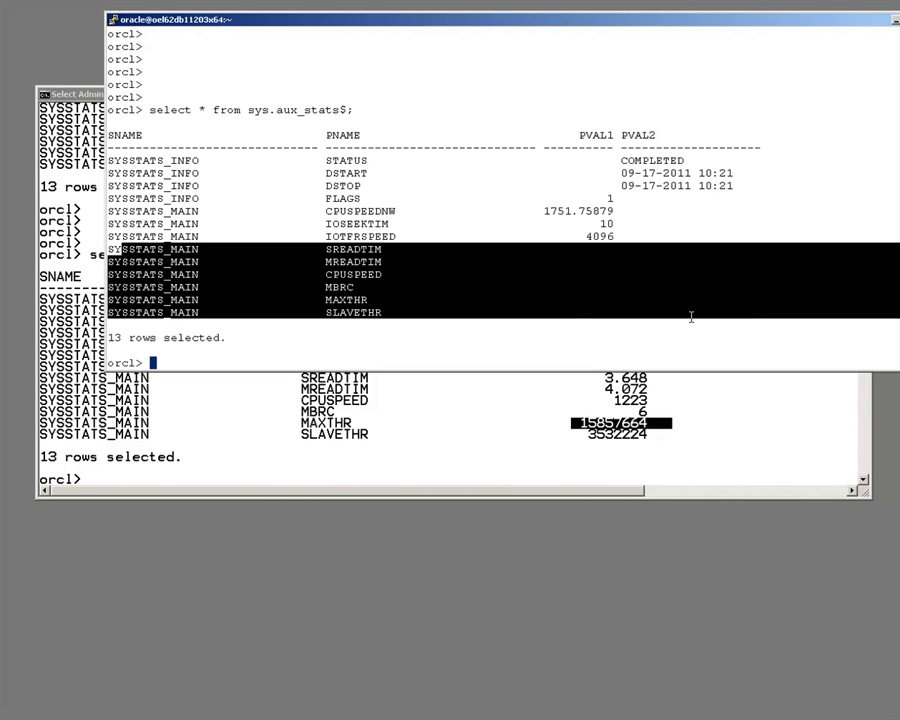
mouse_move(654, 214)
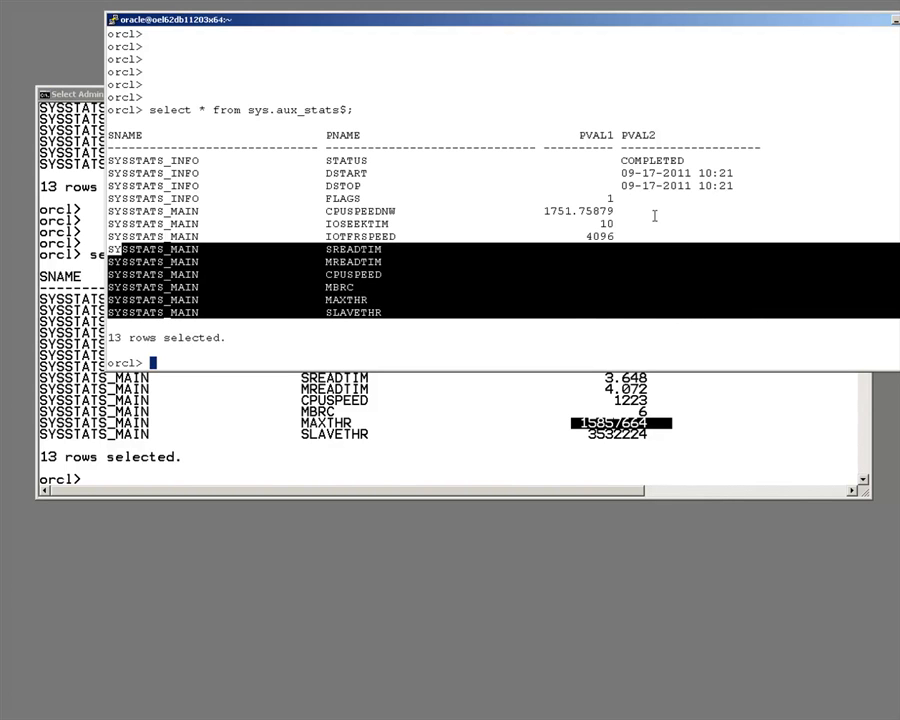
mouse_move(322, 172)
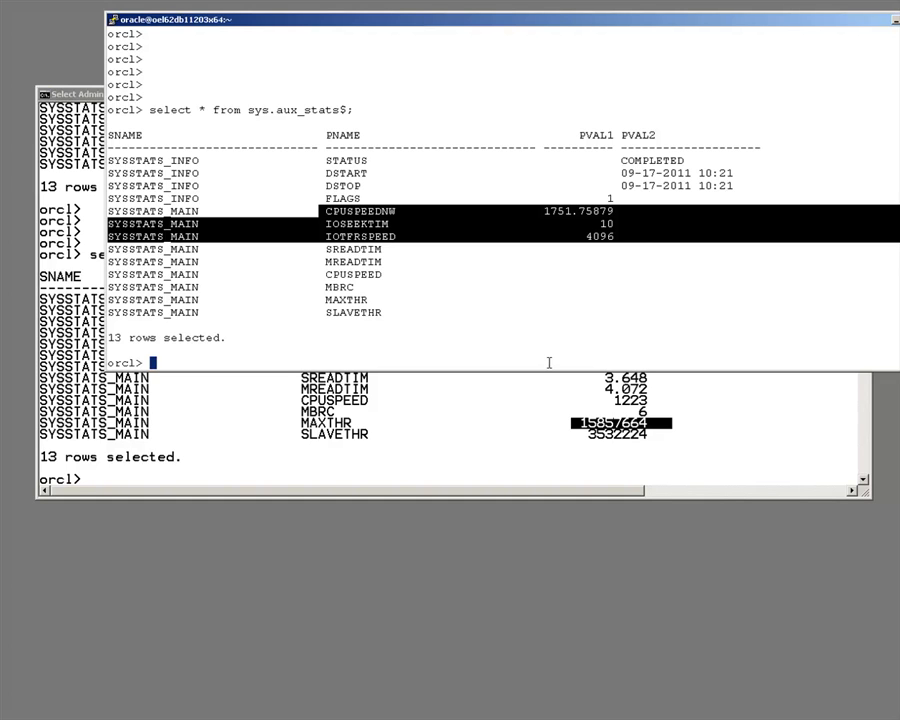
mouse_move(518, 196)
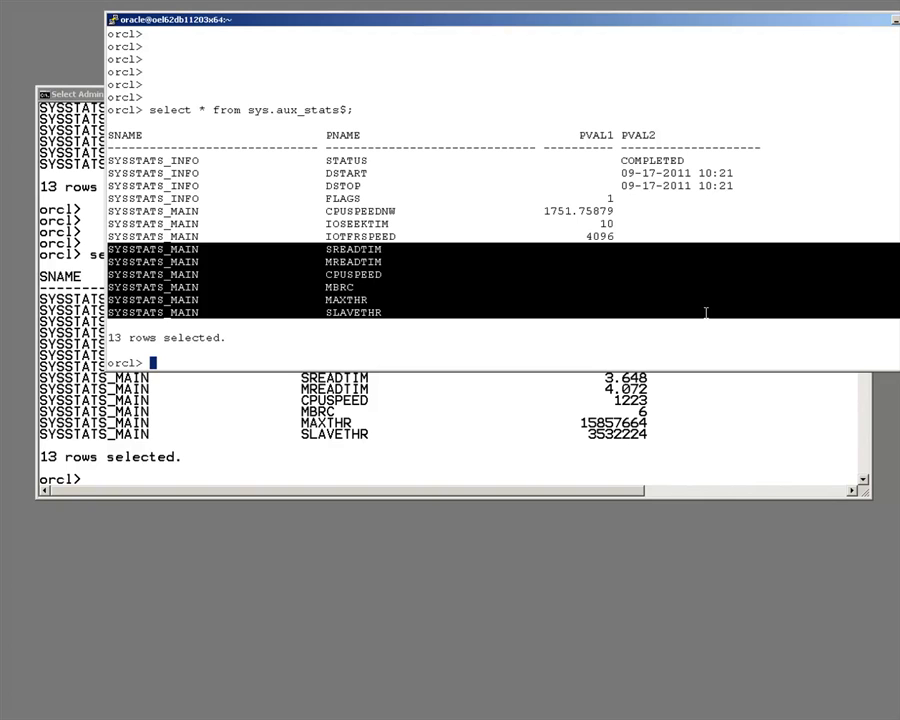
mouse_move(156, 110)
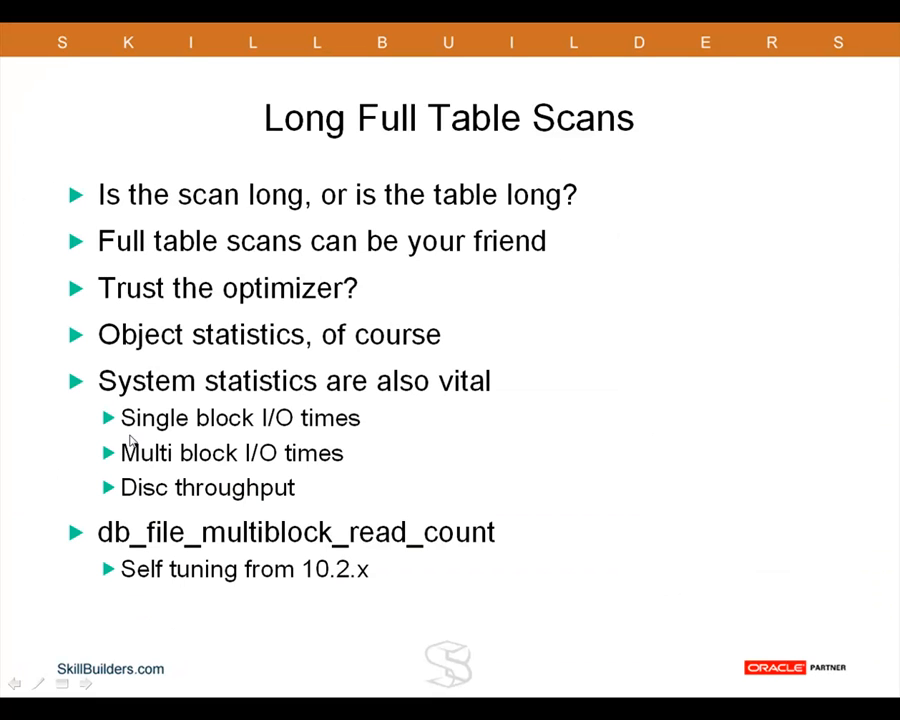
mouse_move(204, 360)
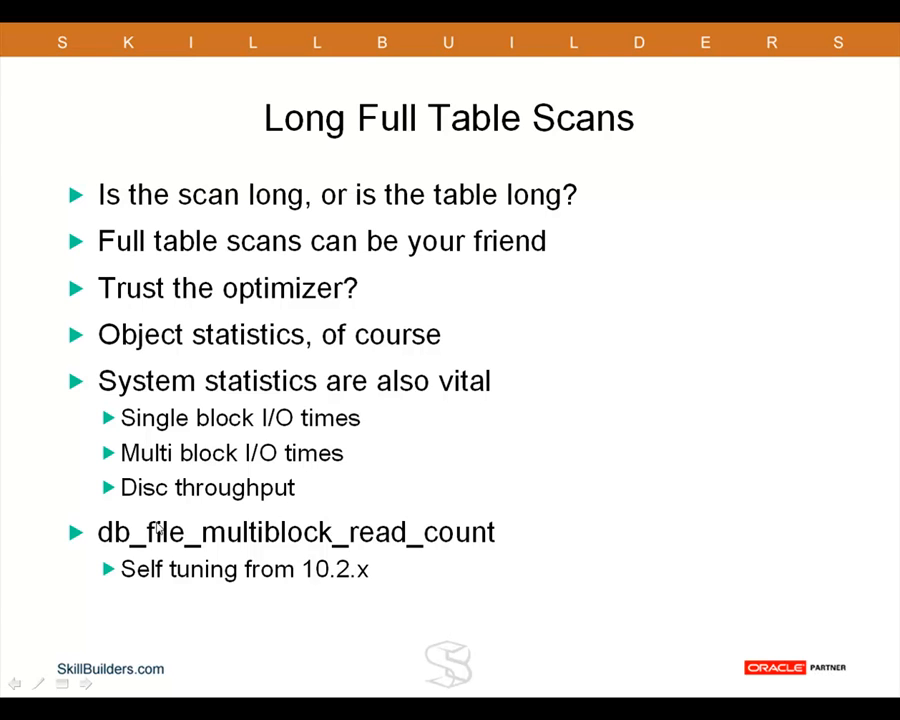
mouse_move(128, 510)
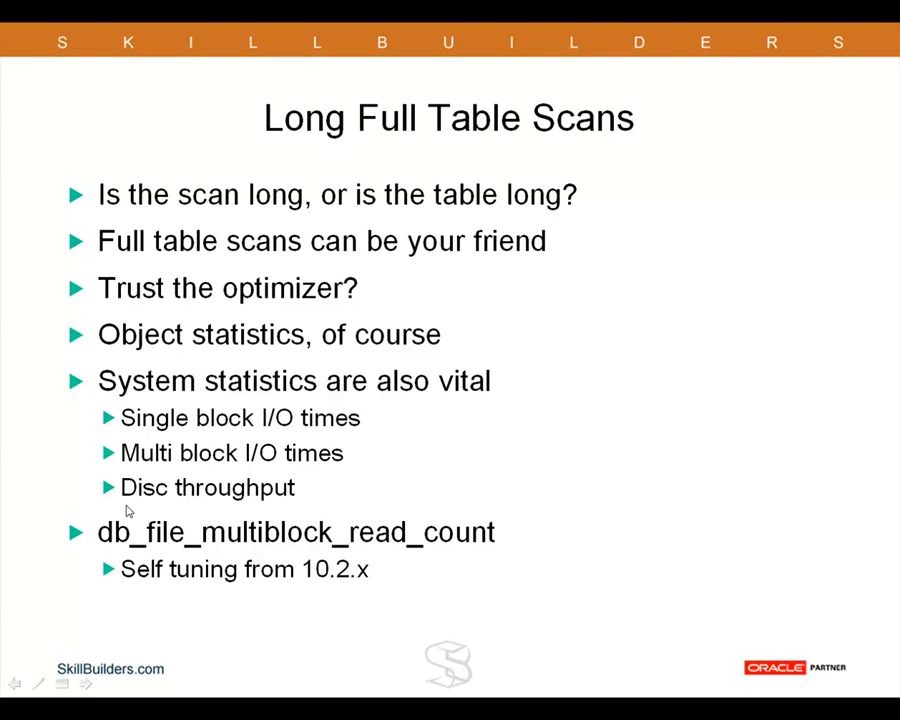